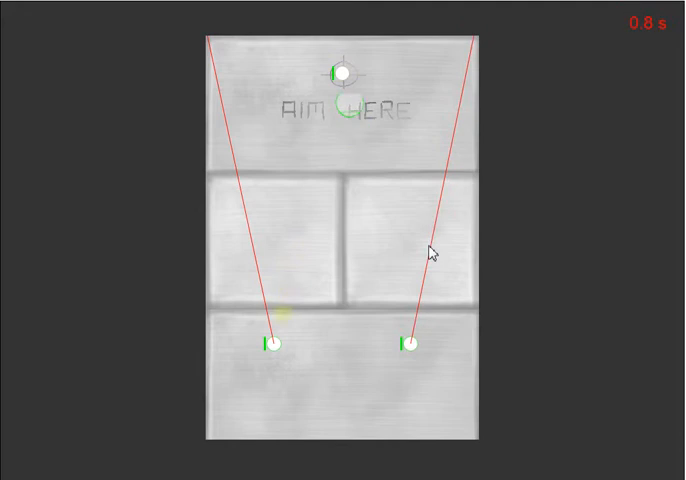
mouse_move(262, 218)
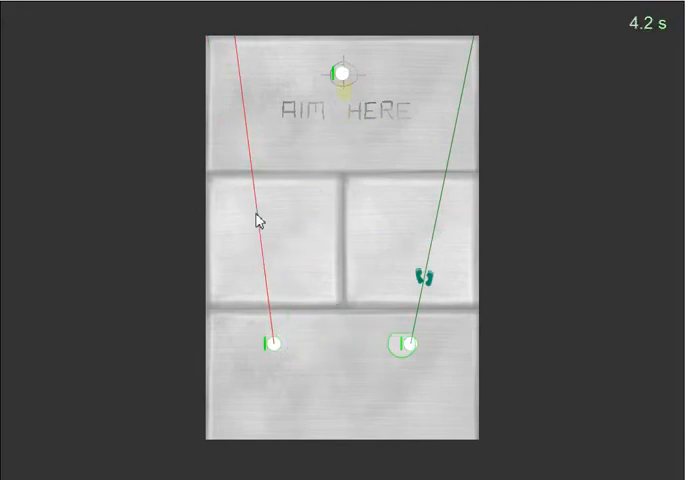
mouse_move(436, 196)
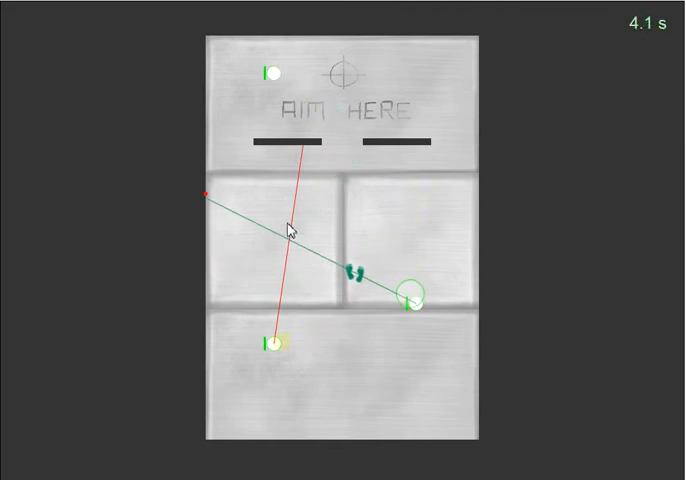
mouse_move(364, 184)
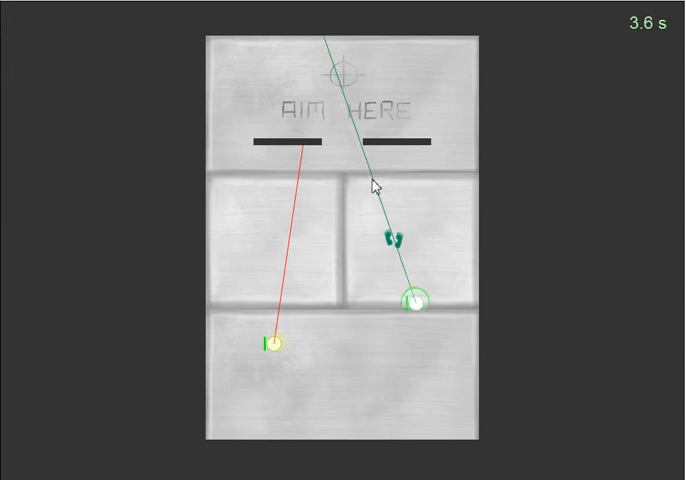
mouse_move(258, 312)
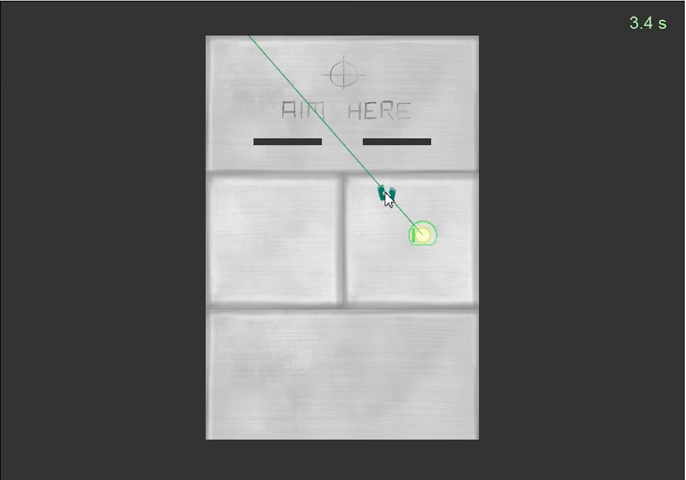
mouse_move(342, 178)
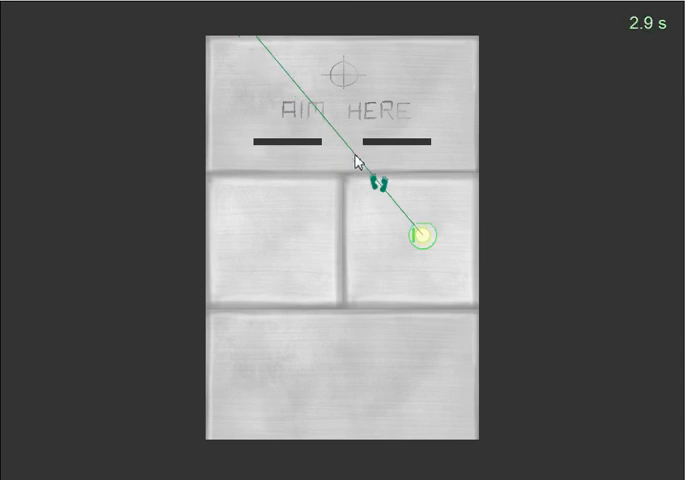
mouse_move(332, 208)
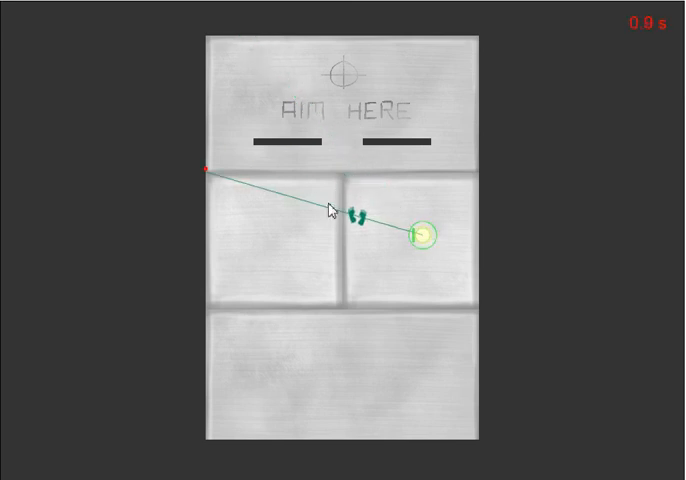